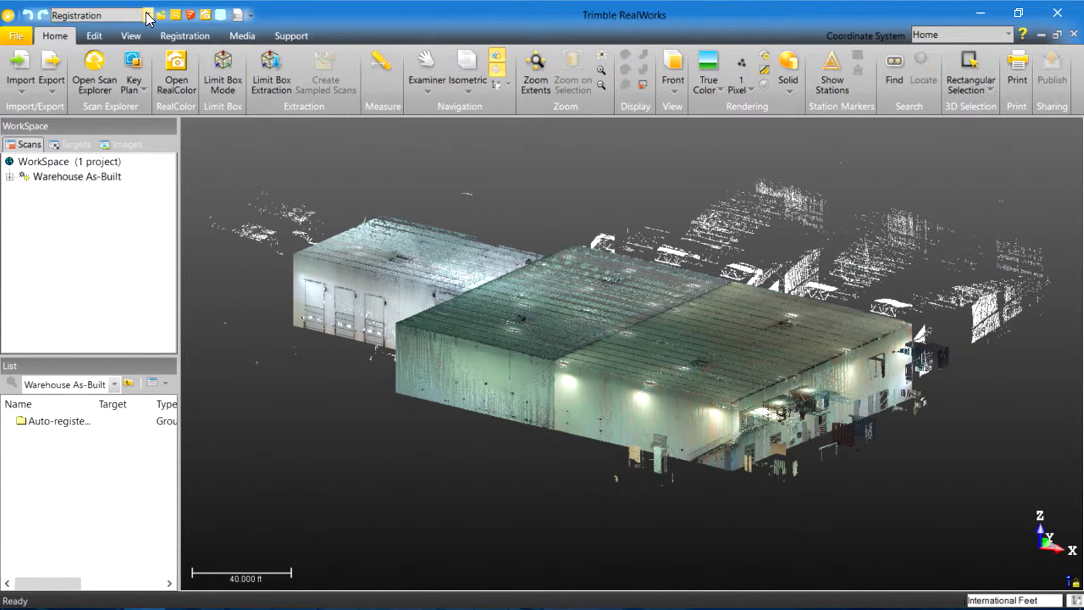
Step: Show the Registration tools, orbit the warehouse slightly, and list the standard view directions
{"action": "left_click", "coordinate": [184, 35]}
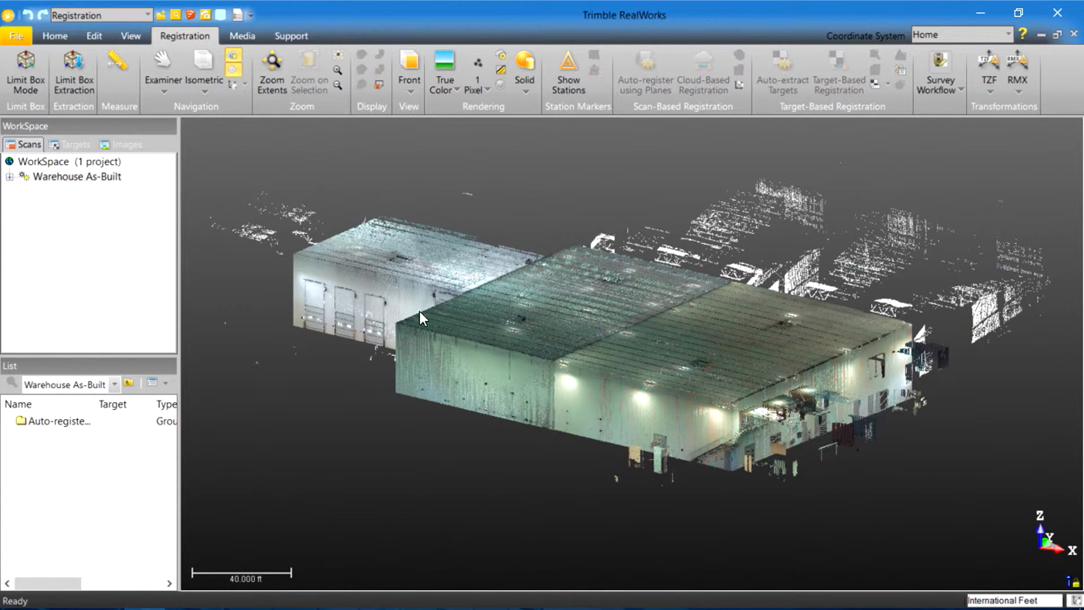
{"action": "left_click_drag", "start_coordinate": [422, 318], "coordinate": [615, 407]}
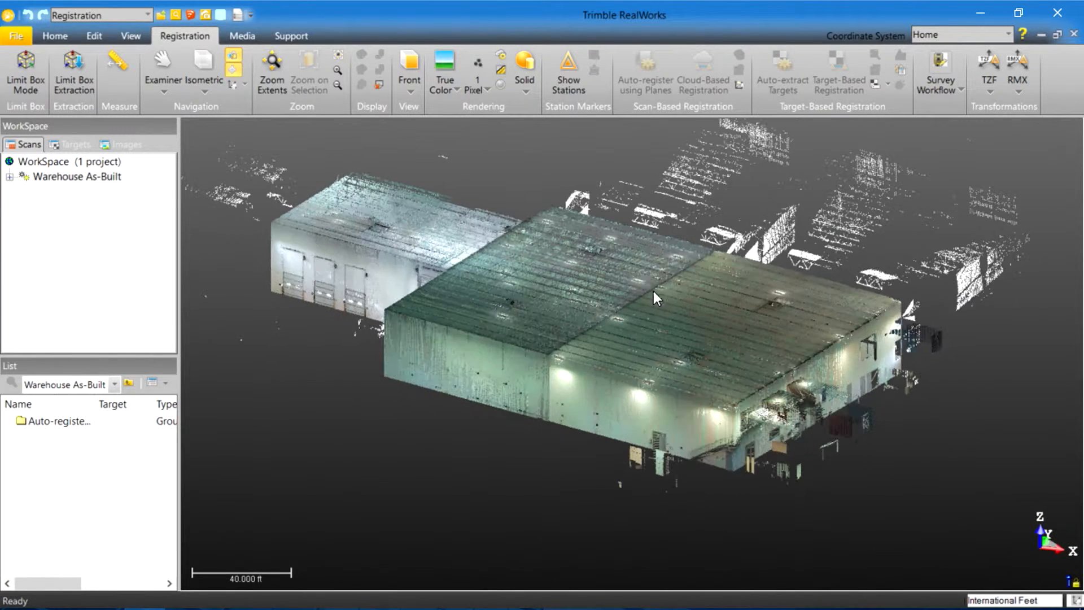
{"action": "left_click", "coordinate": [409, 90]}
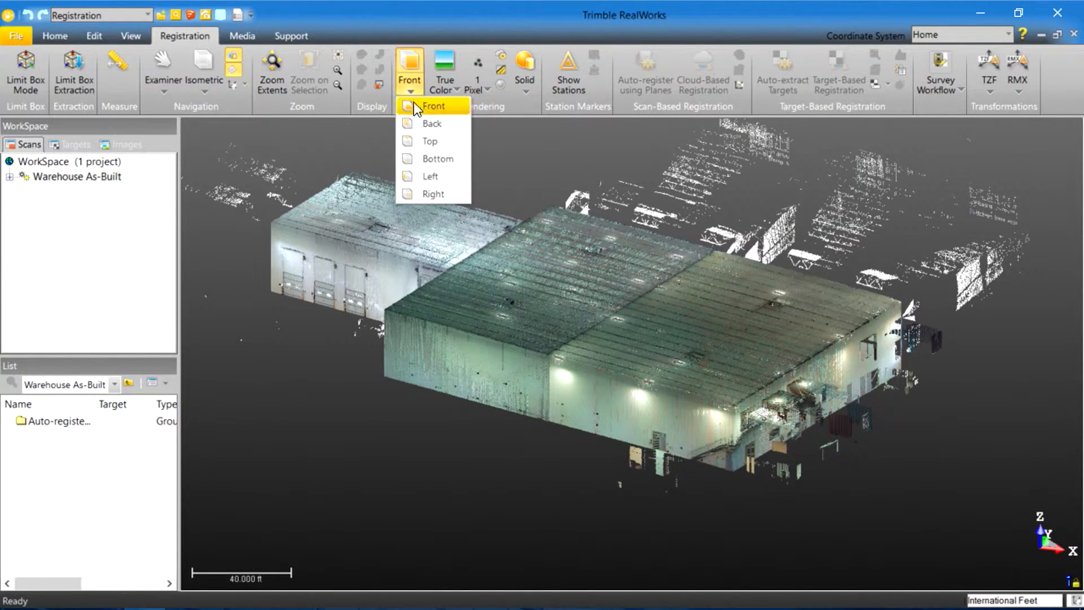
Step: Switch to the Top view to look straight down on the warehouse
{"action": "left_click", "coordinate": [429, 141]}
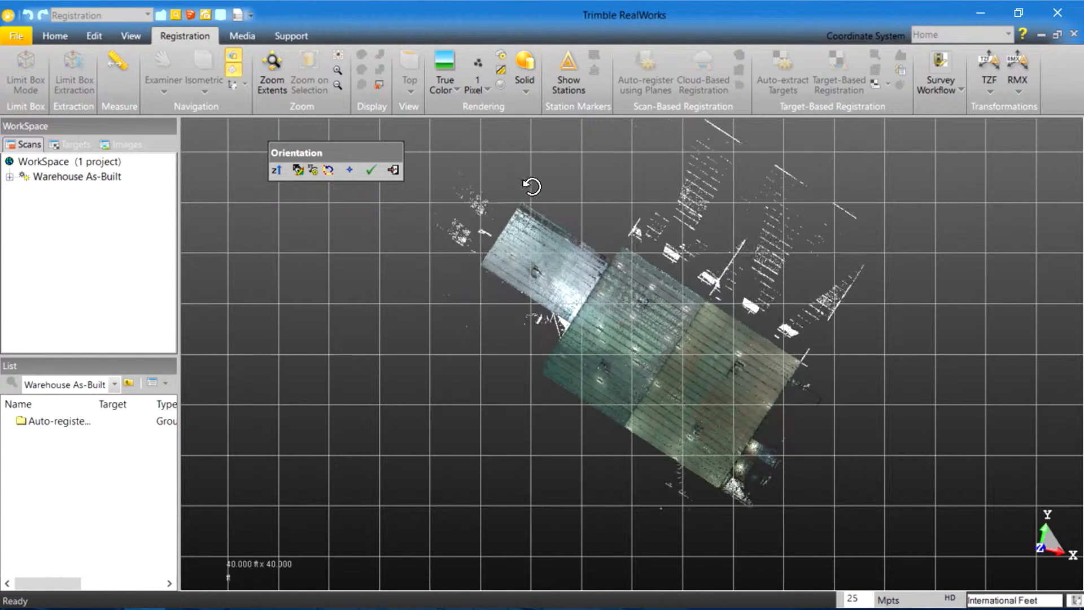
Step: Spin the cloud around its vertical axis and zoom in on the roof
{"action": "left_click_drag", "start_coordinate": [533, 186], "coordinate": [688, 185]}
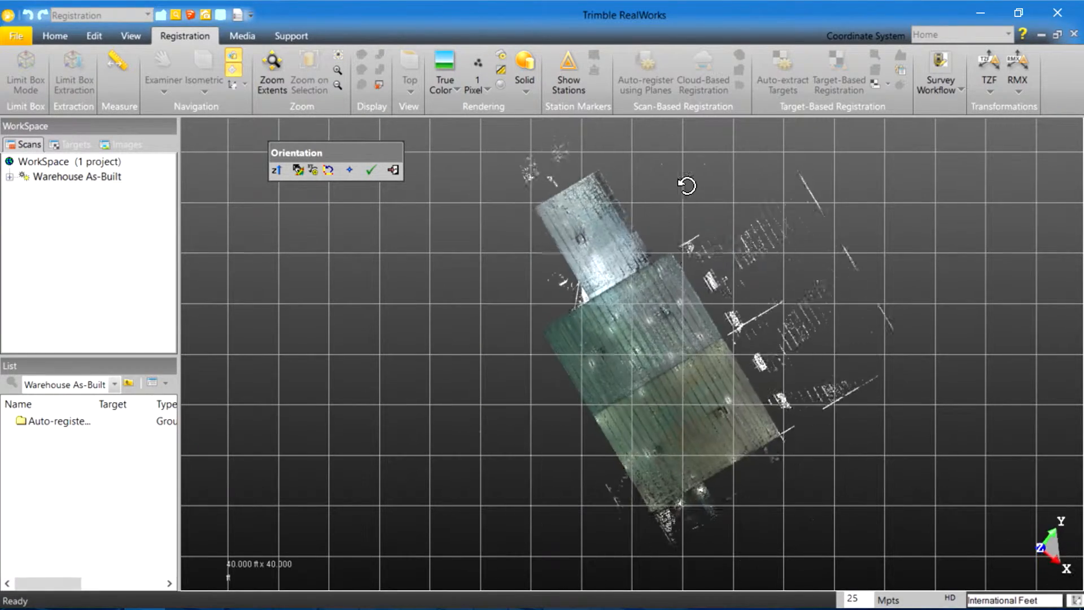
{"action": "left_click_drag", "start_coordinate": [686, 185], "coordinate": [523, 265]}
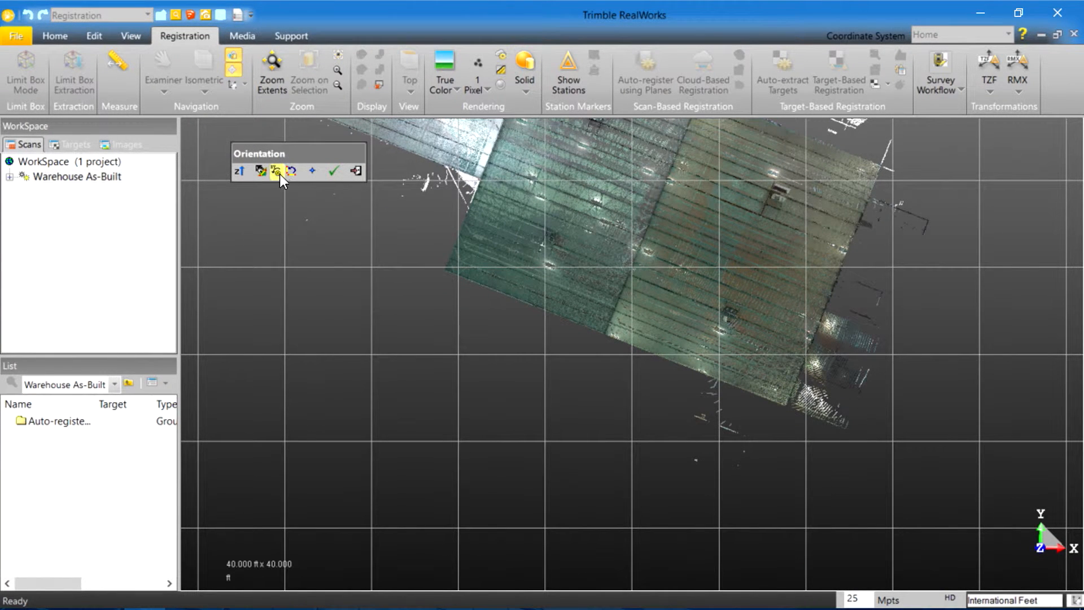
{"action": "mouse_move", "coordinate": [276, 171]}
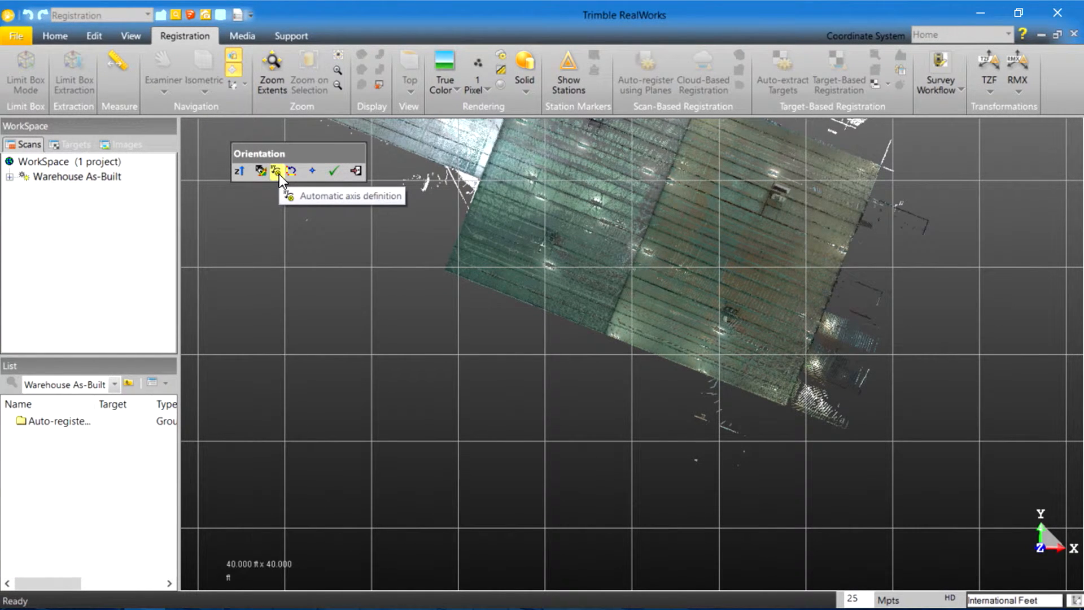
Step: Run Automatic axis definition to square the warehouse walls with the grid
{"action": "left_click", "coordinate": [276, 170]}
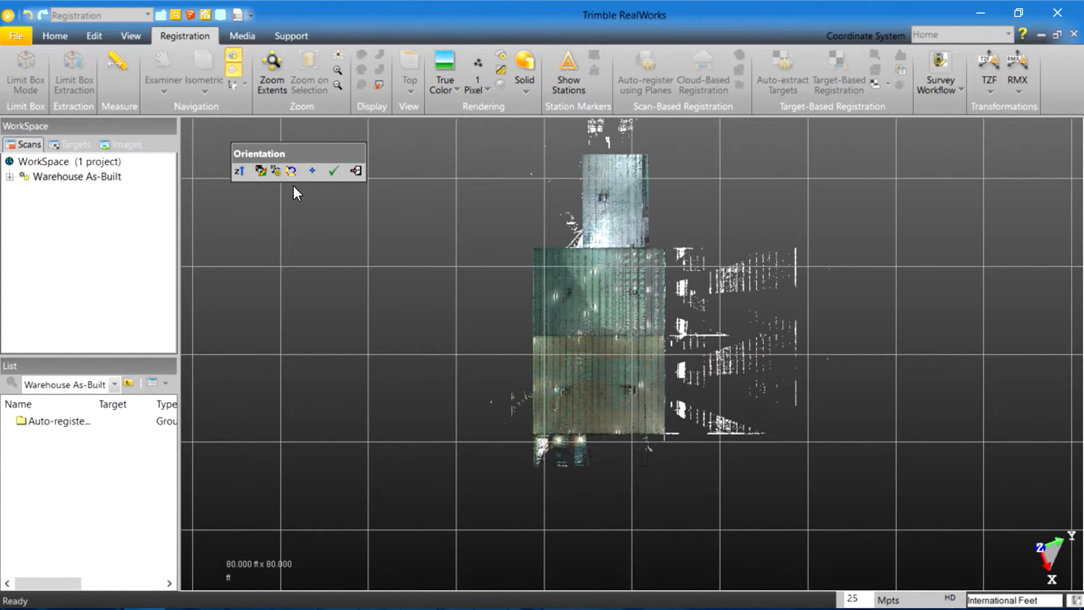
{"action": "mouse_move", "coordinate": [292, 171]}
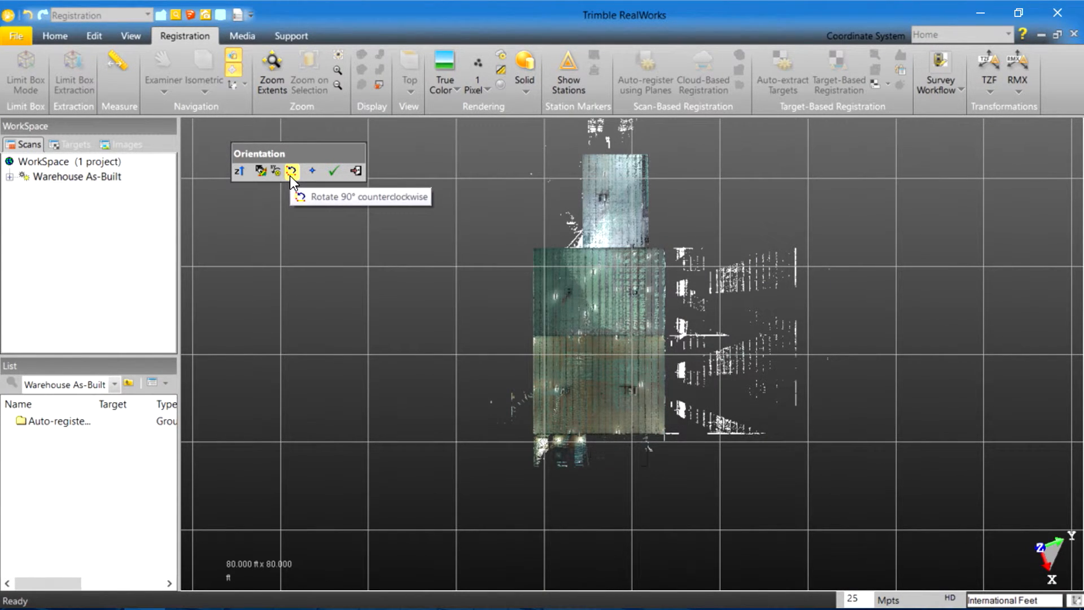
Step: Rotate the cloud 90° counterclockwise, pan left, and request Apply transformation
{"action": "left_click", "coordinate": [292, 170]}
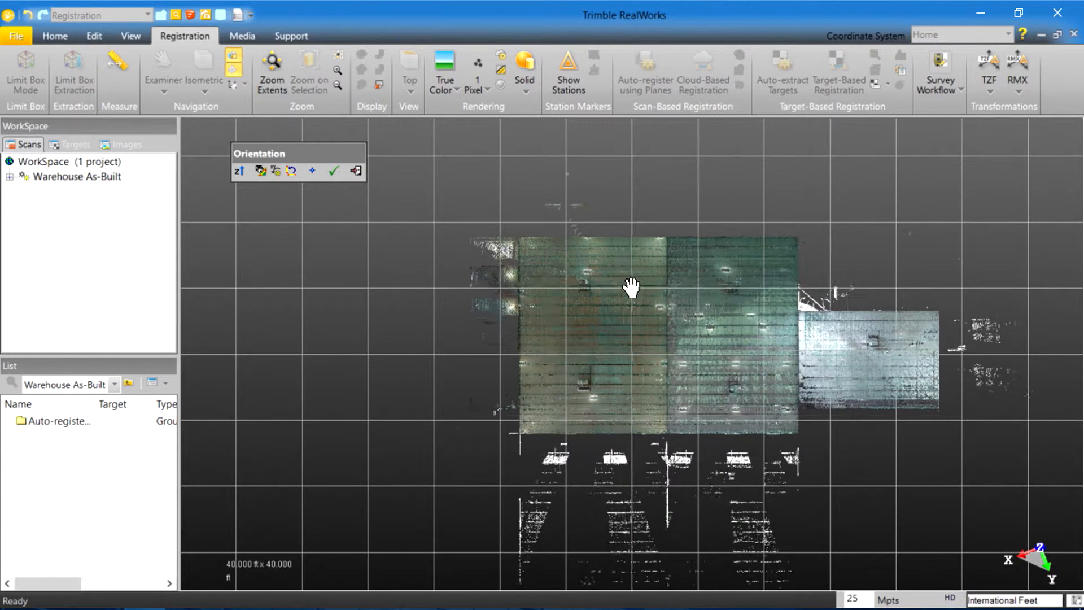
{"action": "left_click_drag", "start_coordinate": [632, 287], "coordinate": [412, 221]}
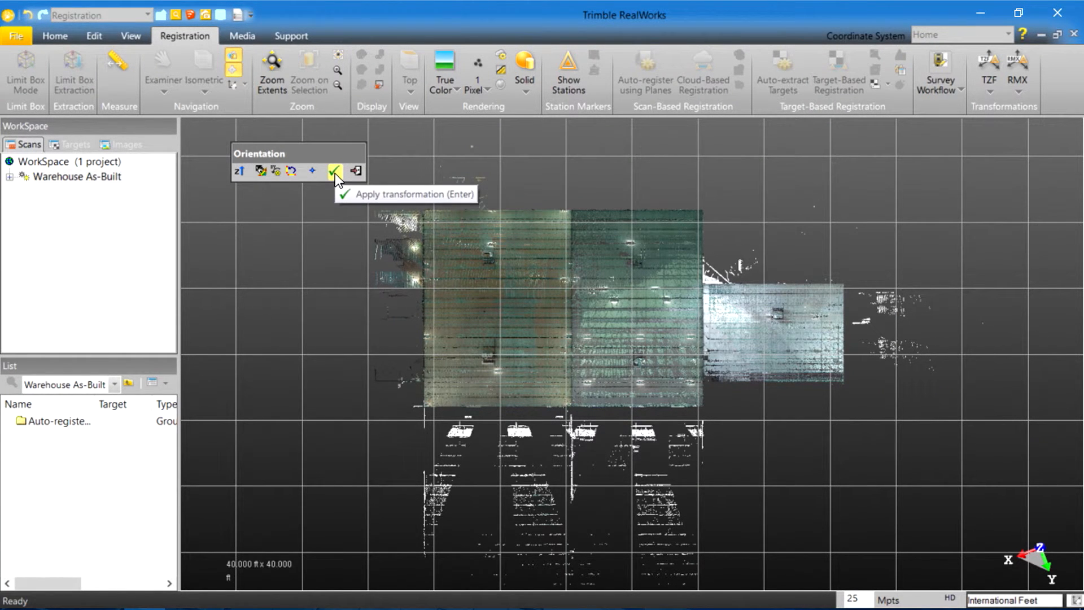
{"action": "left_click", "coordinate": [335, 171]}
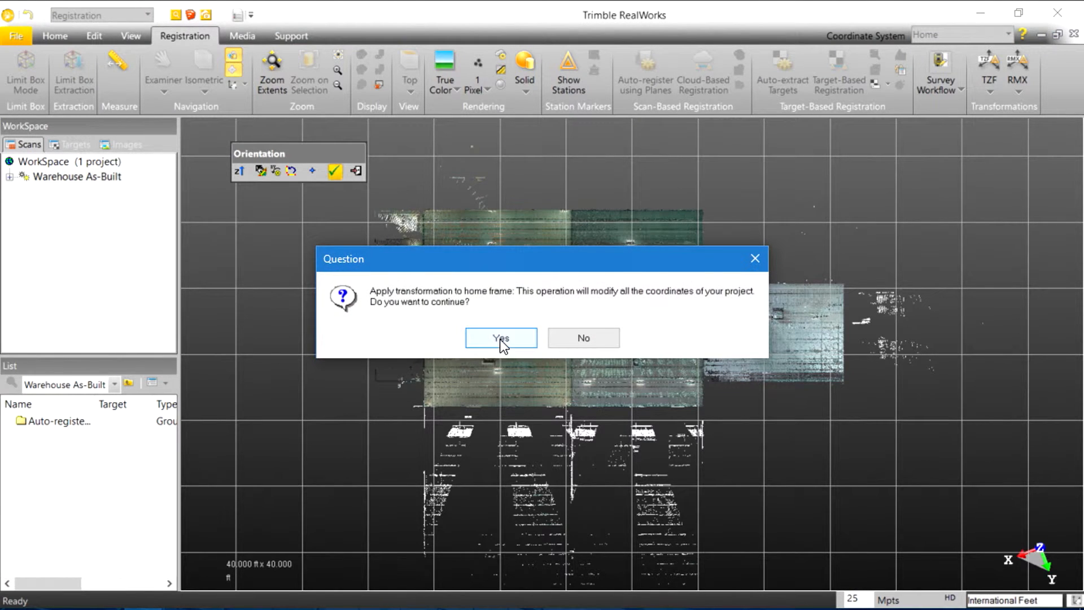
Step: Confirm changing all project coordinates, inspect the result in 3D, and return to Top view
{"action": "left_click", "coordinate": [500, 338]}
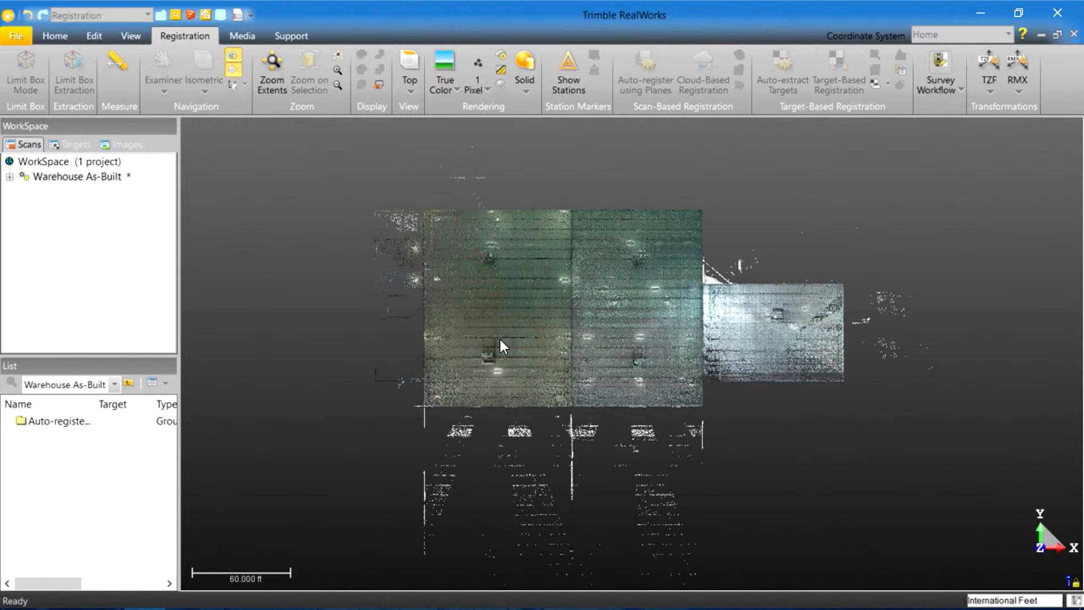
{"action": "left_click_drag", "start_coordinate": [502, 345], "coordinate": [601, 394]}
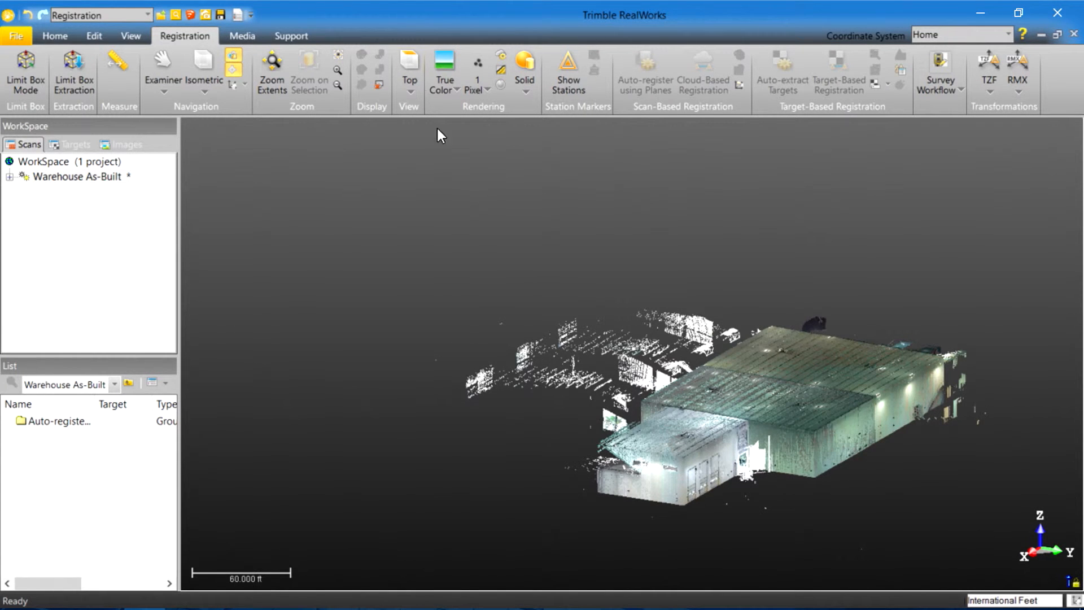
{"action": "left_click", "coordinate": [408, 61]}
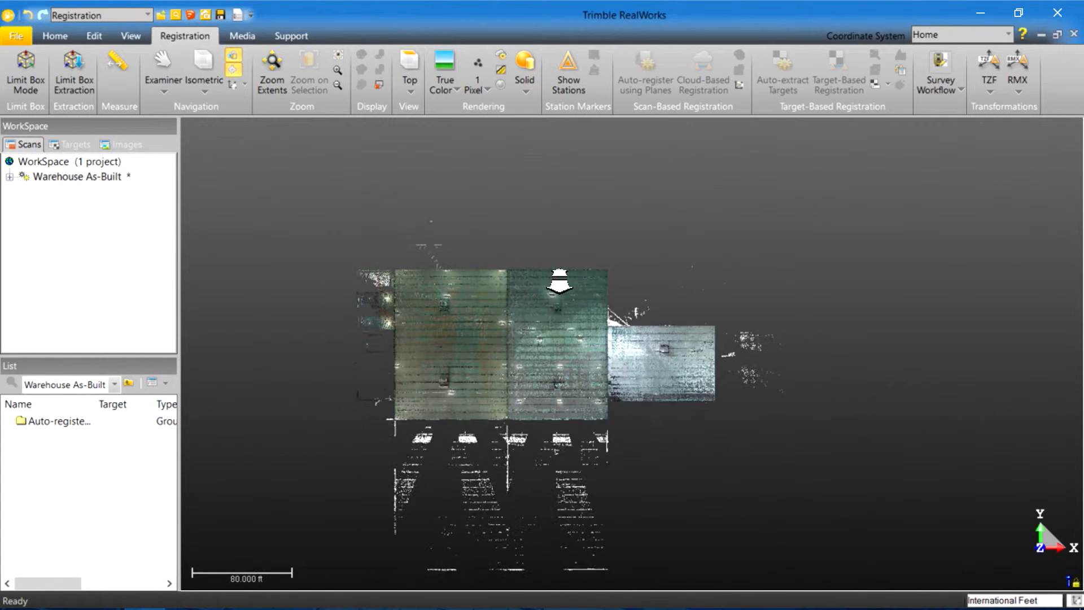